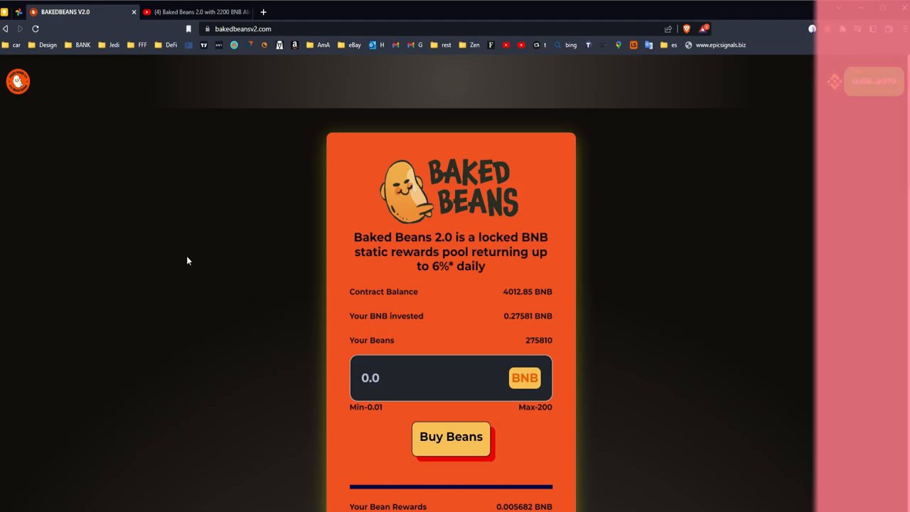
Step: Check the Baked Beans video briefly and come back to the dApp page
left_click(199, 12)
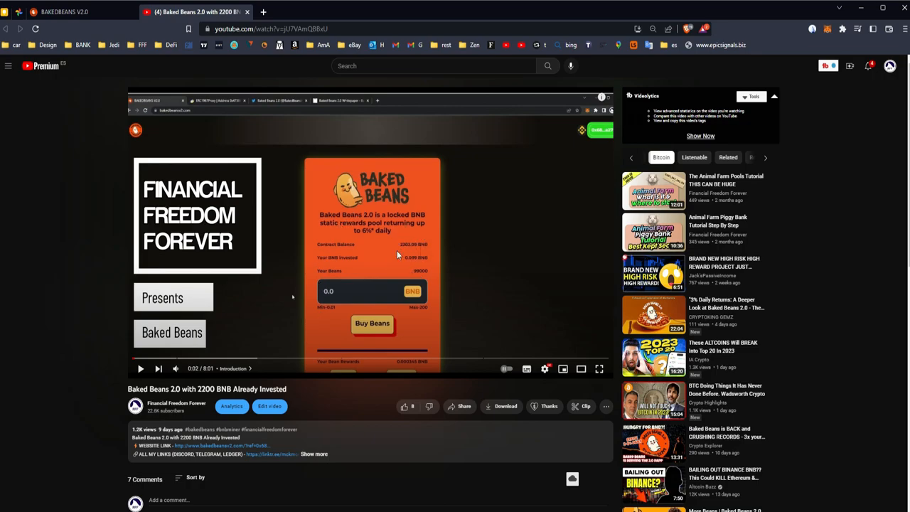
left_click(64, 13)
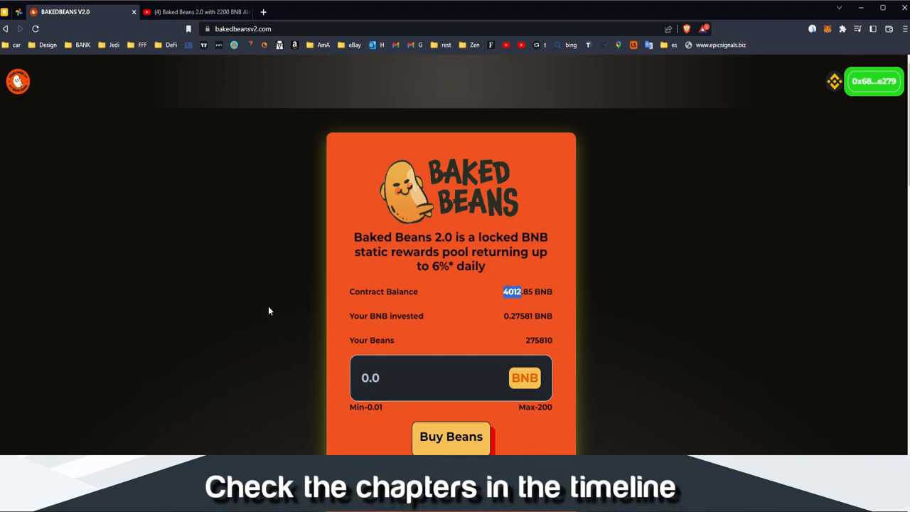
mouse_move(279, 287)
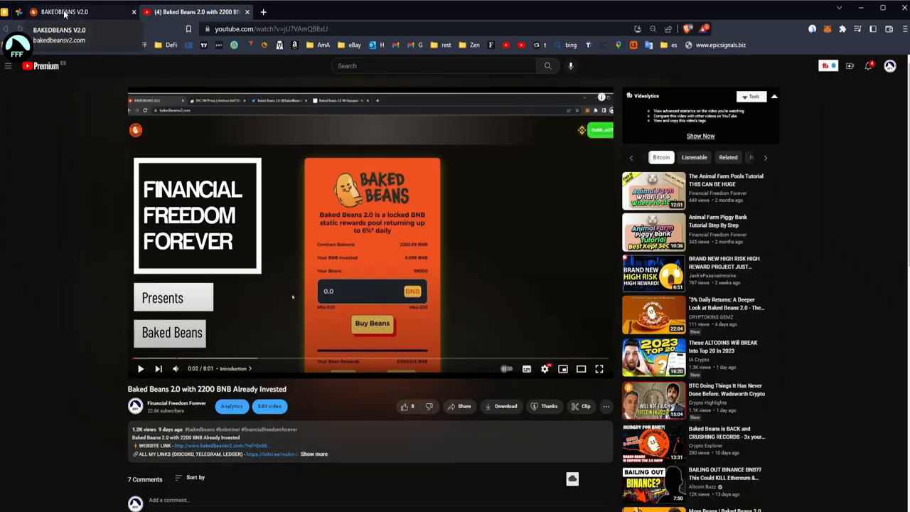
left_click(68, 11)
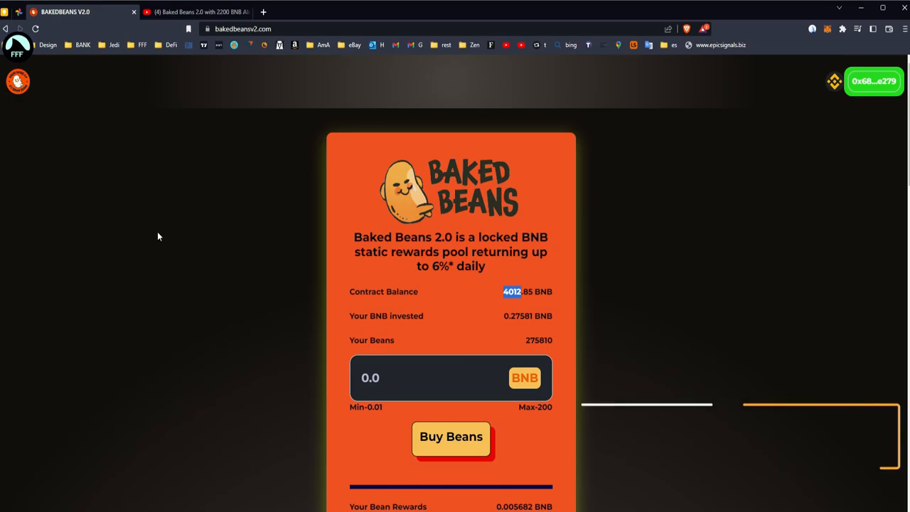
Step: Scroll the dApp page down past the rewards and info cards to the Partnerships card
scroll("down", 3)
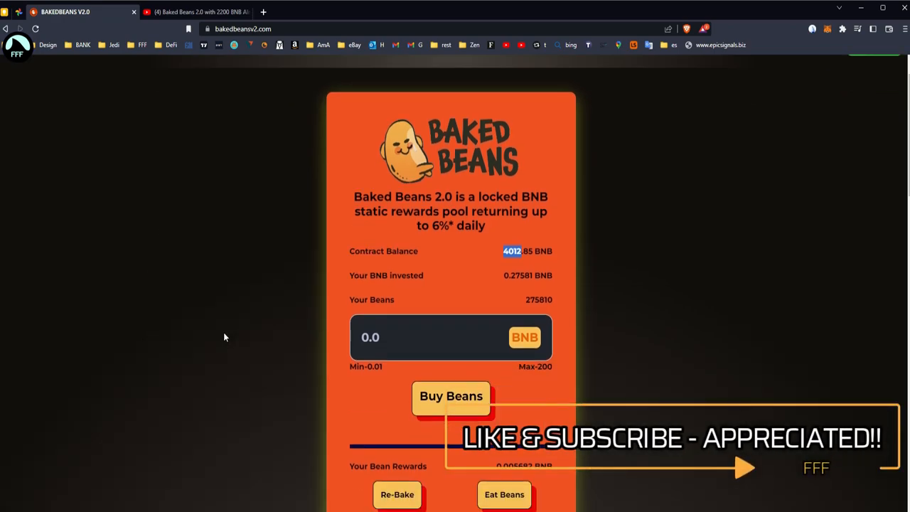
scroll("down", 3)
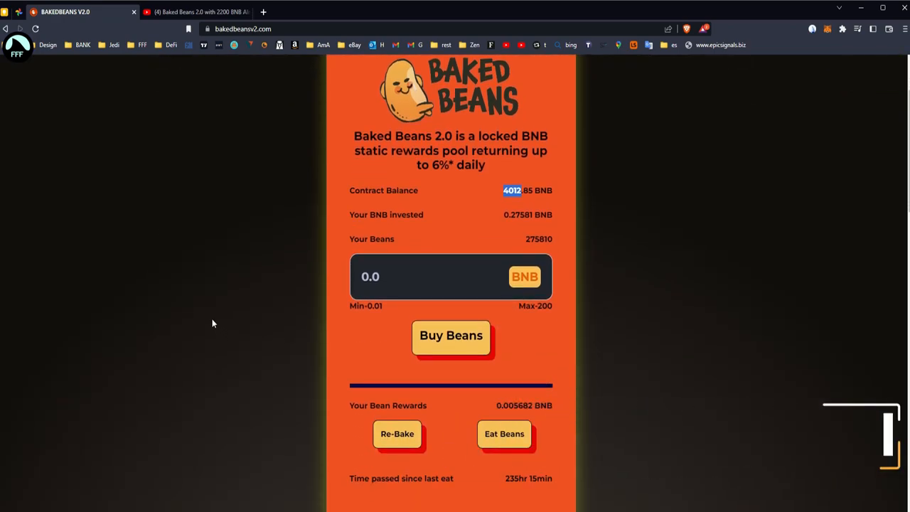
scroll("down", 3)
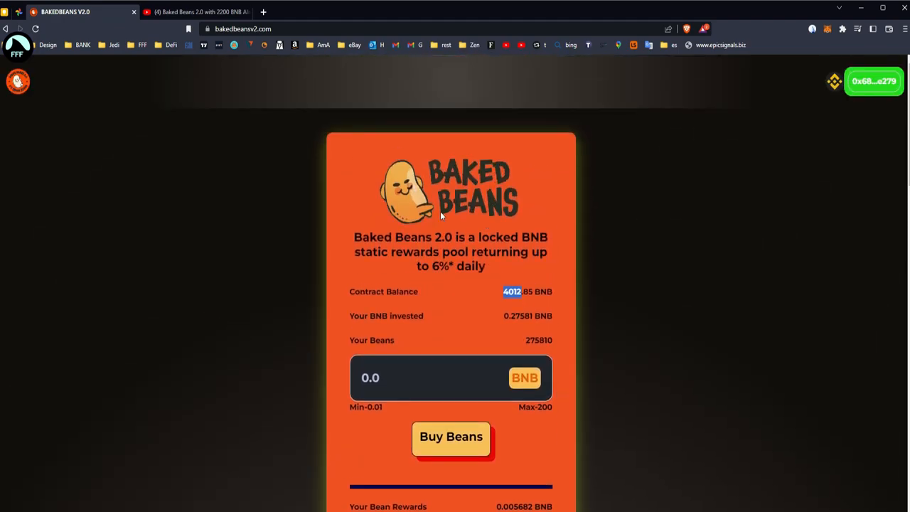
scroll("down", 3)
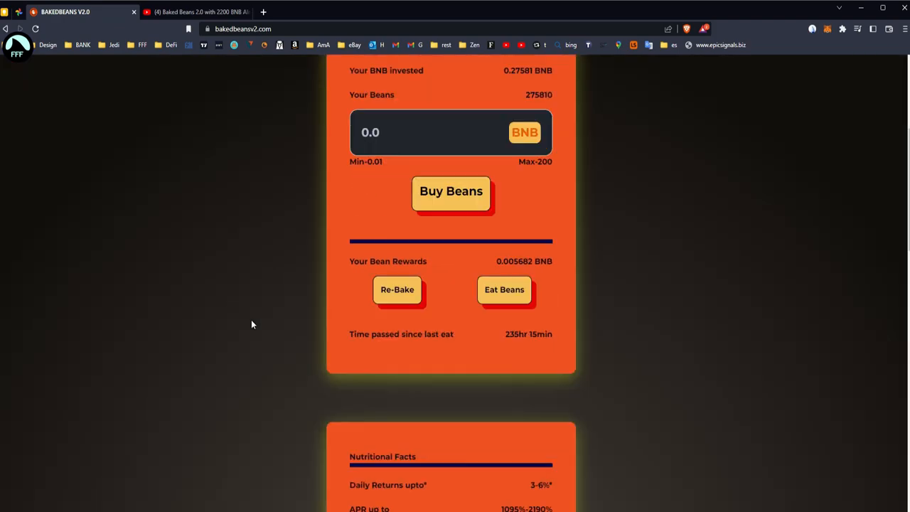
scroll("down", 3)
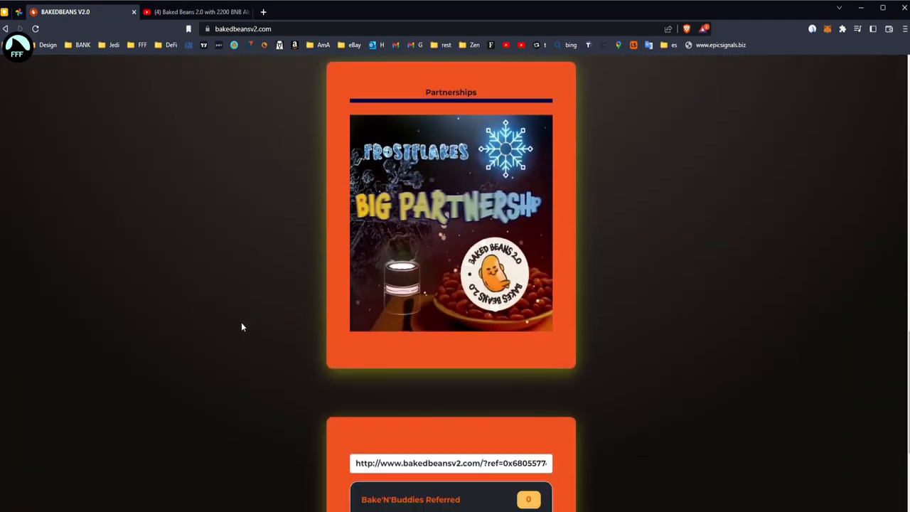
scroll("up", 3)
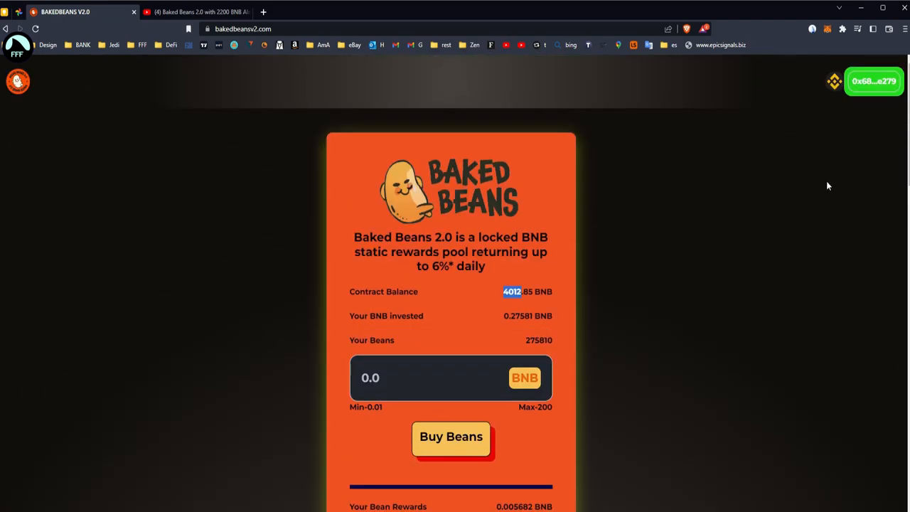
mouse_move(509, 307)
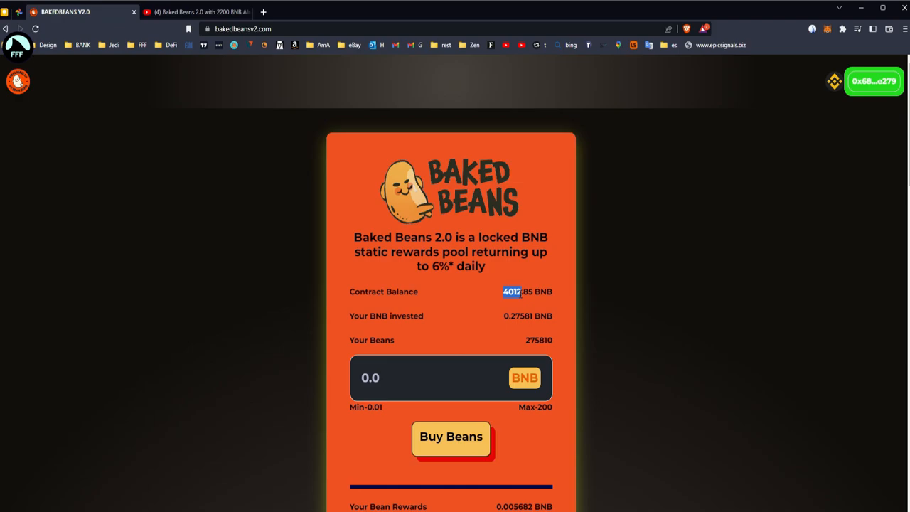
mouse_move(549, 307)
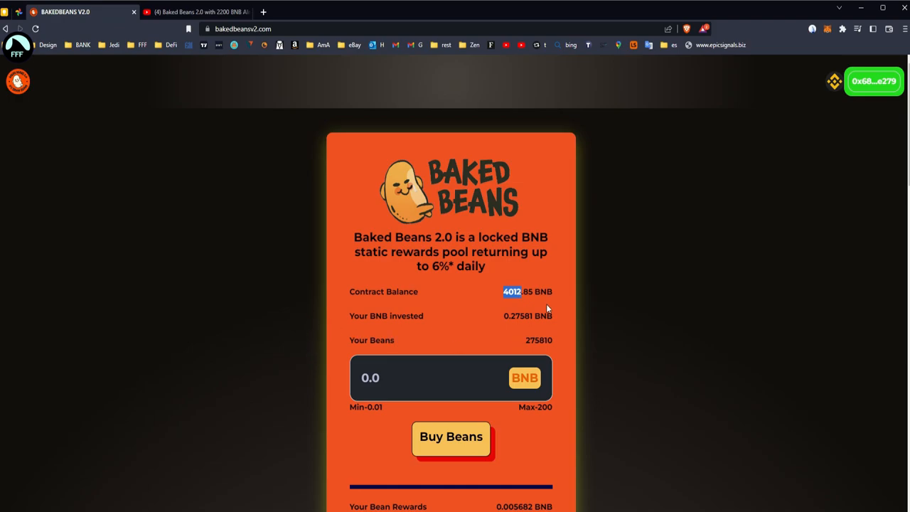
mouse_move(473, 293)
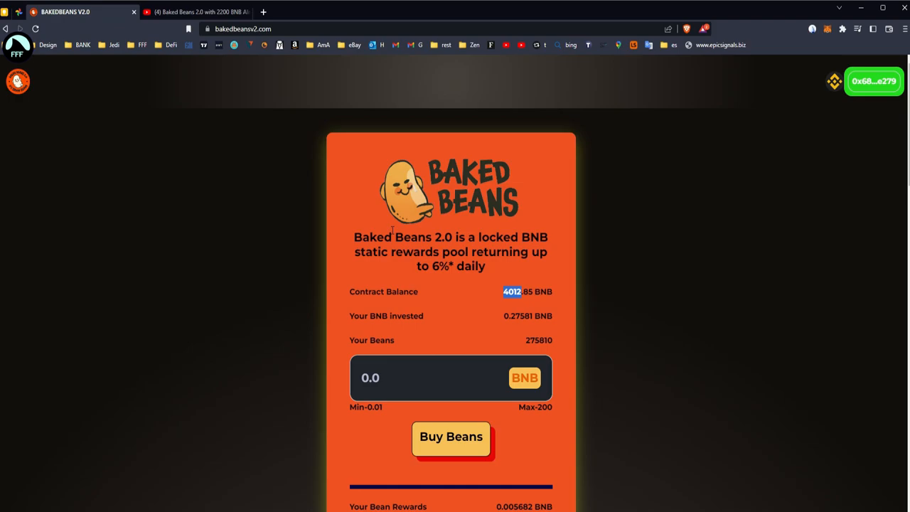
mouse_move(399, 210)
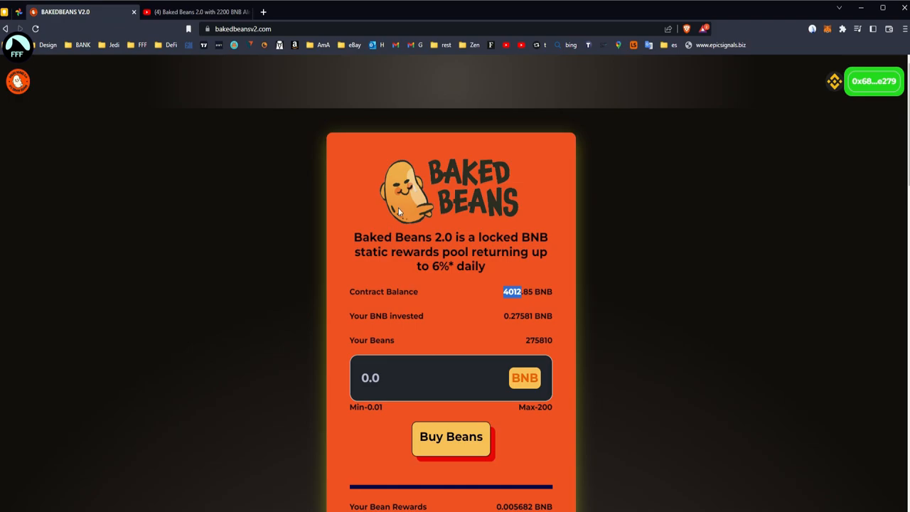
mouse_move(384, 219)
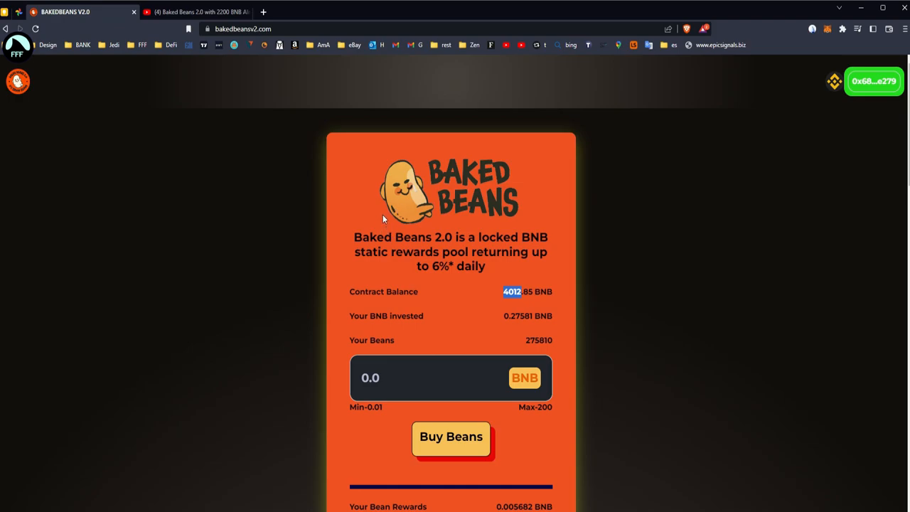
mouse_move(381, 222)
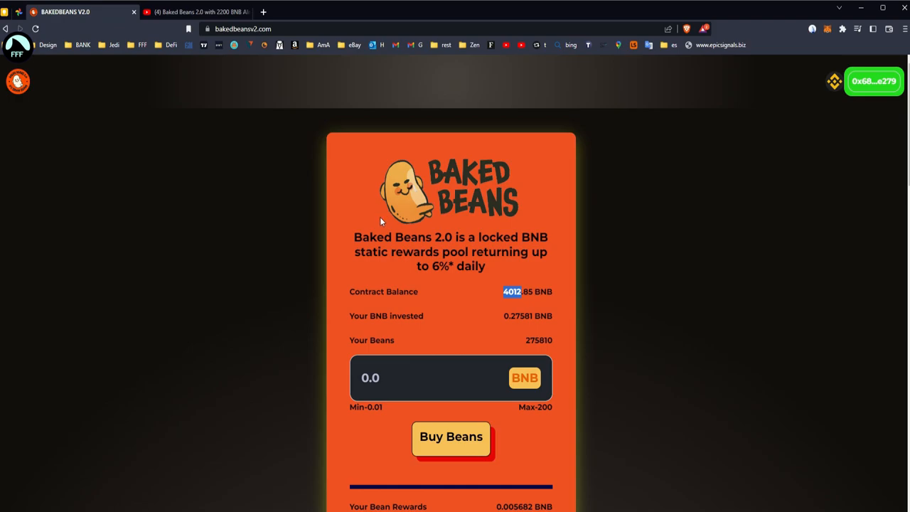
mouse_move(416, 208)
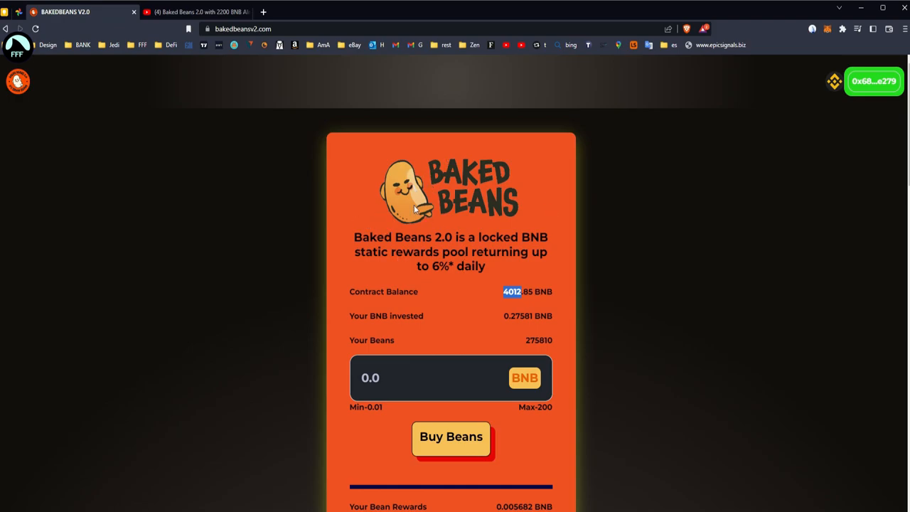
mouse_move(200, 304)
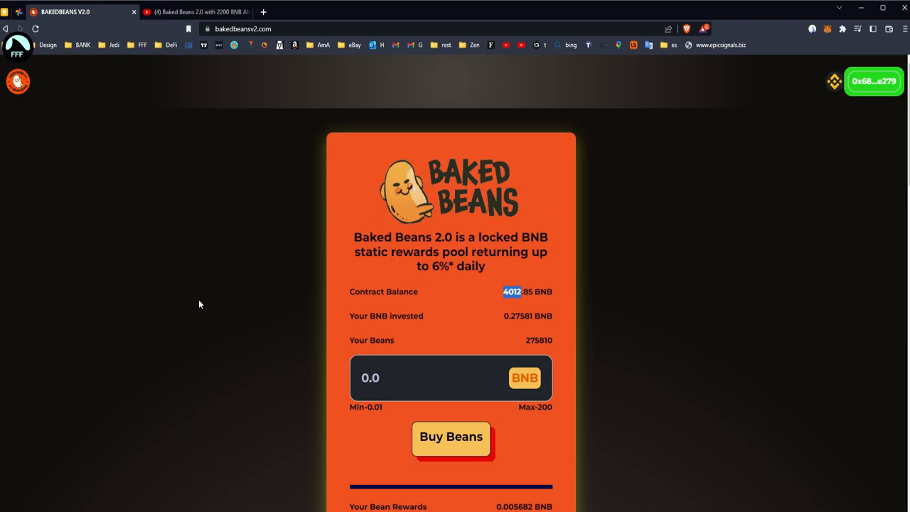
mouse_move(199, 320)
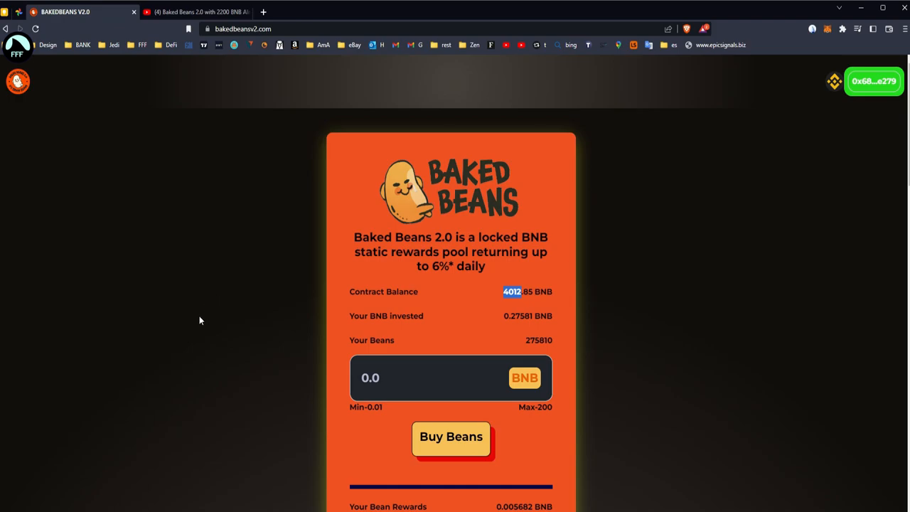
mouse_move(278, 338)
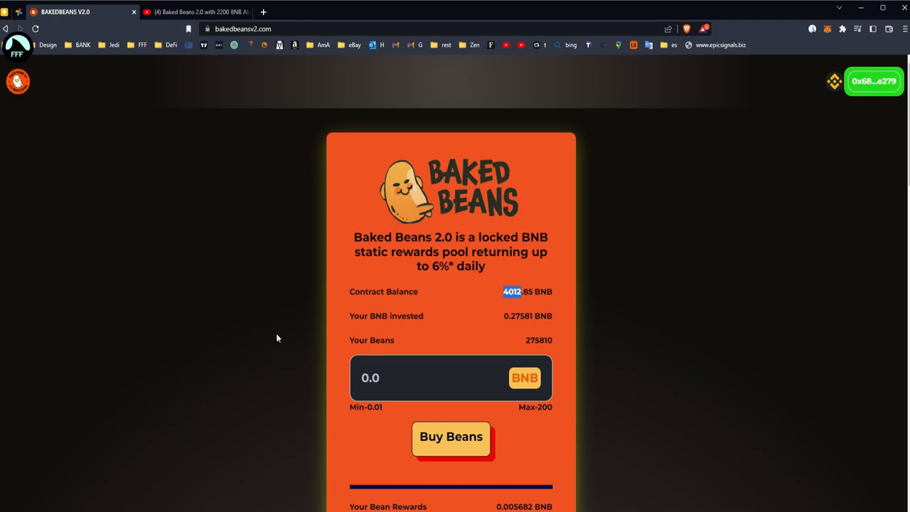
mouse_move(280, 293)
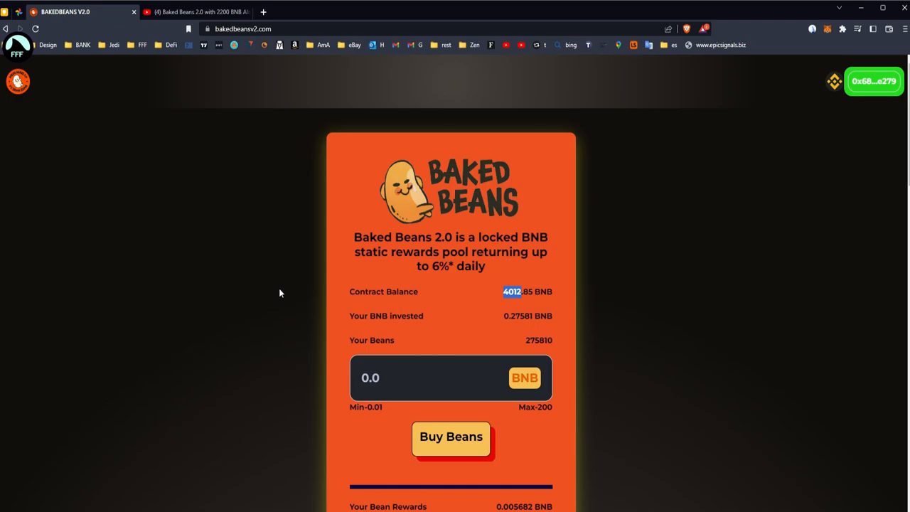
scroll("down", 3)
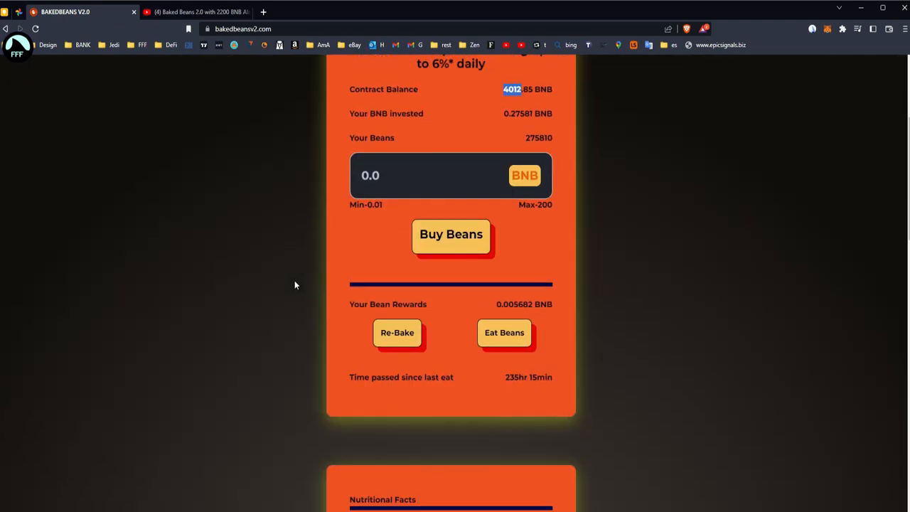
scroll("down", 3)
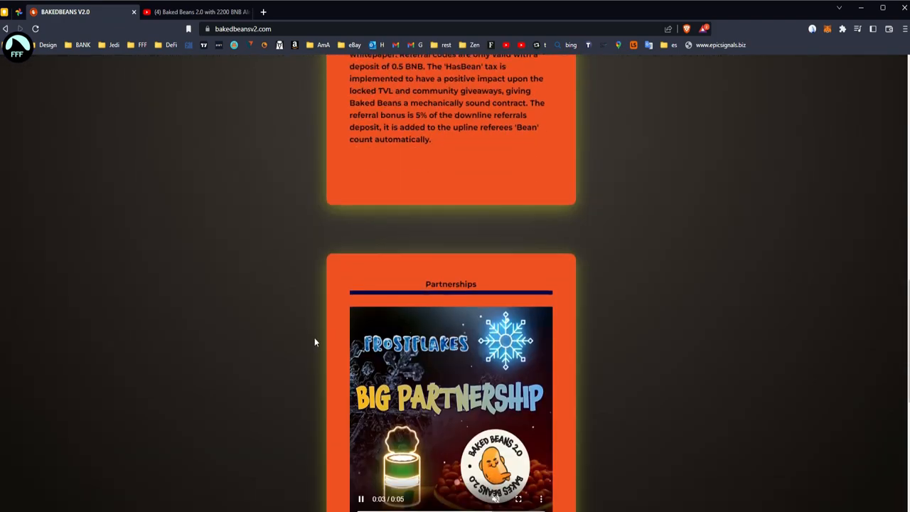
scroll("down", 3)
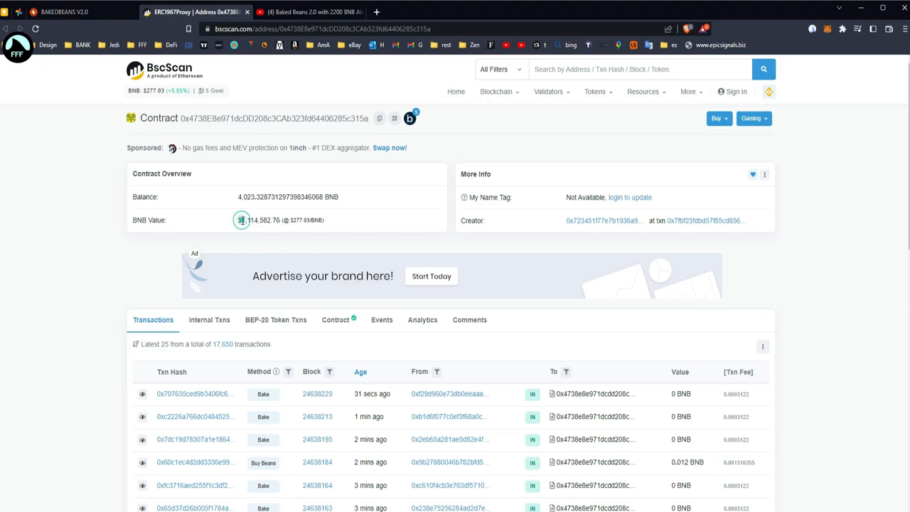
Step: Highlight the contract's BNB value on BscScan and compare it with the dApp's contract balance
double_click(251, 219)
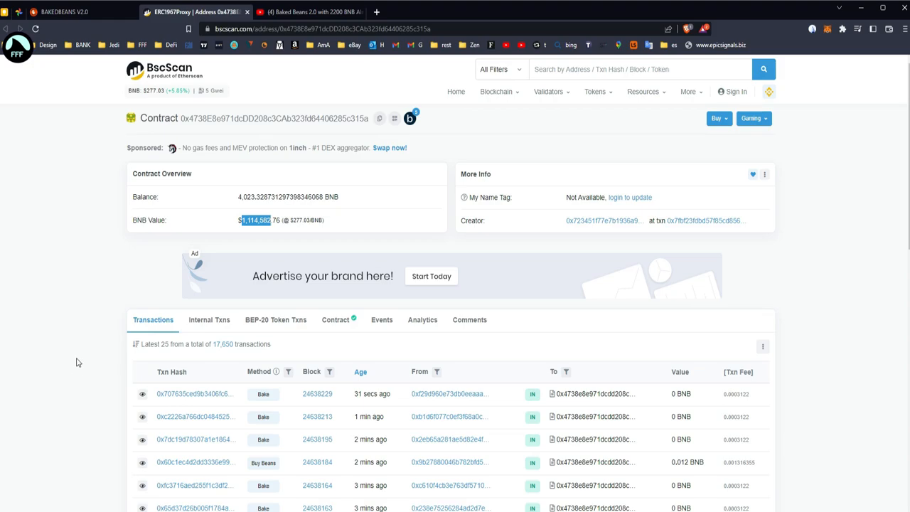
left_click(71, 13)
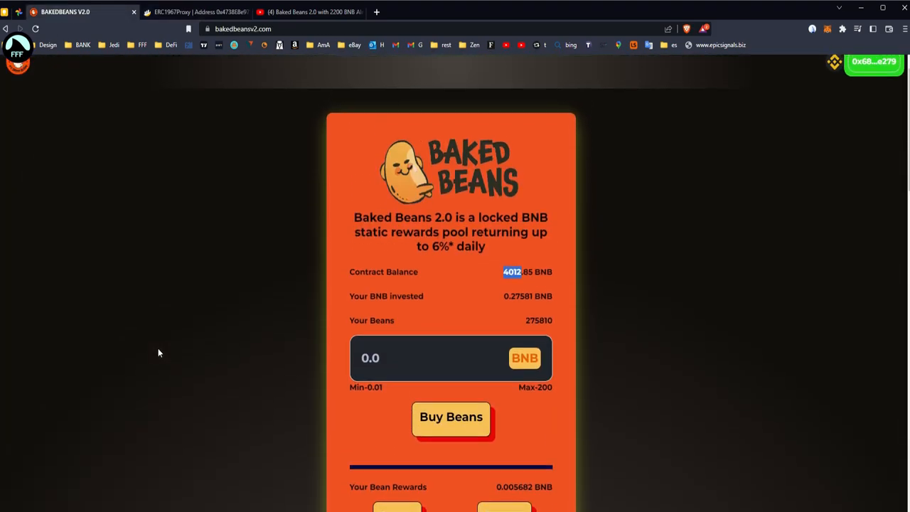
scroll("down", 3)
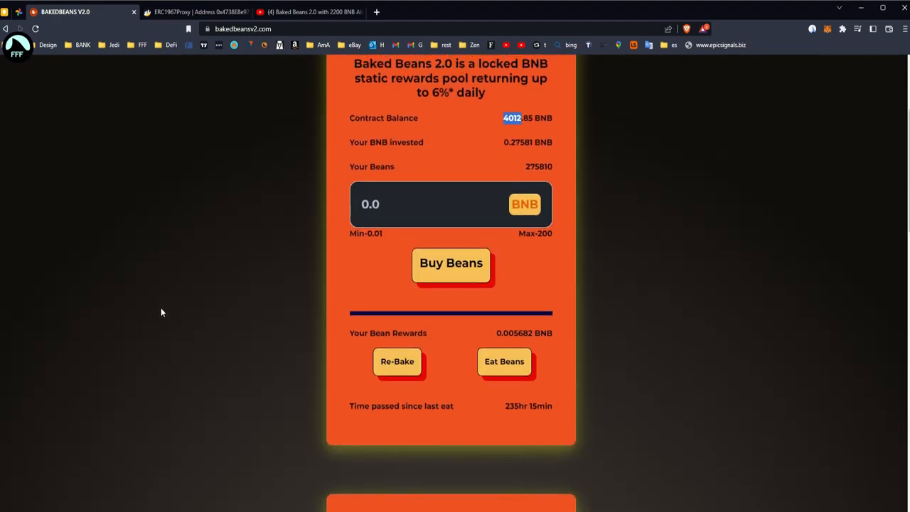
scroll("up", 3)
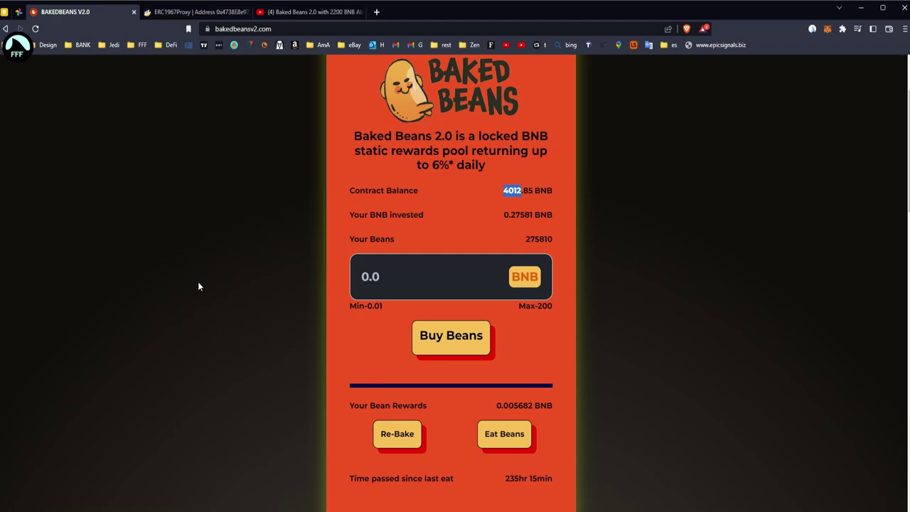
mouse_move(188, 250)
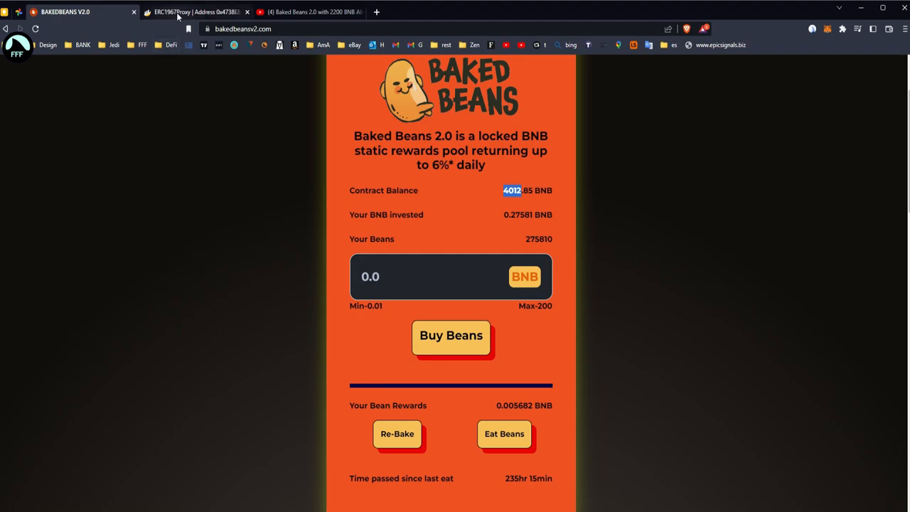
Step: Re-select the BNB value's leading digits on BscScan, then settle back on the dApp dashboard
left_click(179, 11)
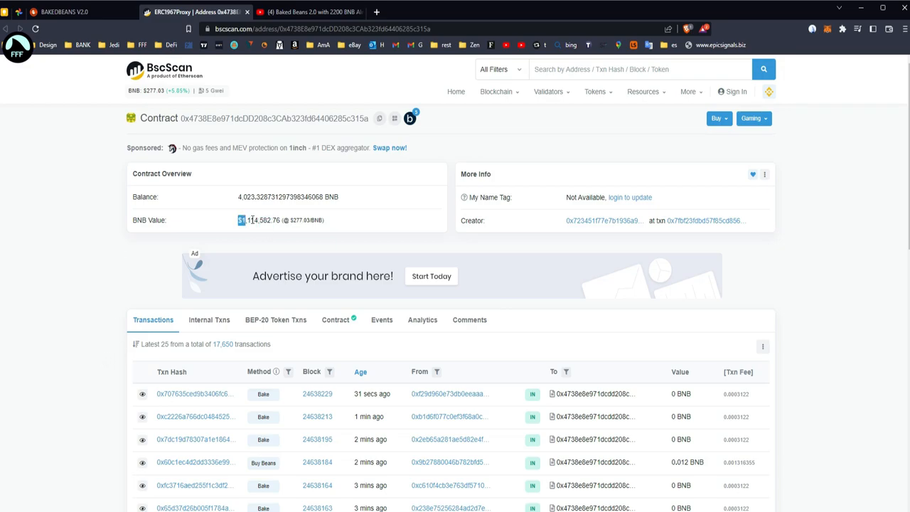
left_click_drag(237, 219, 273, 219)
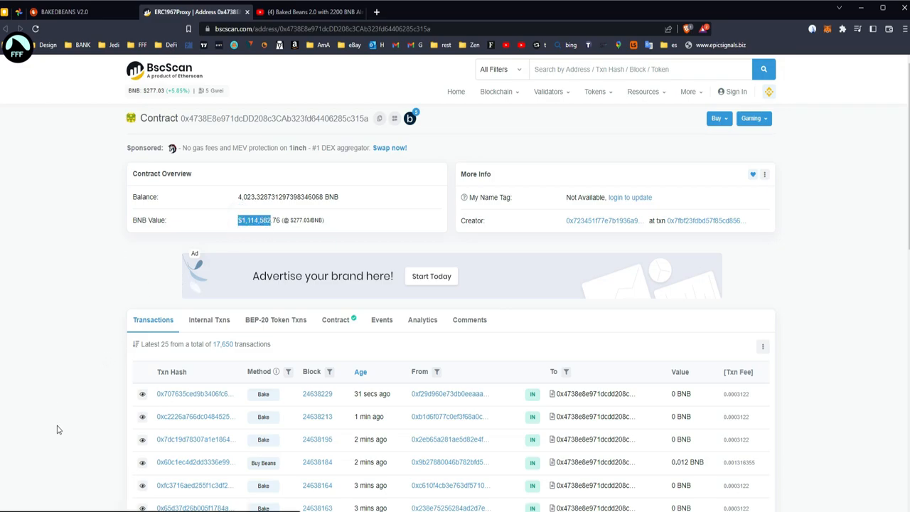
mouse_move(267, 409)
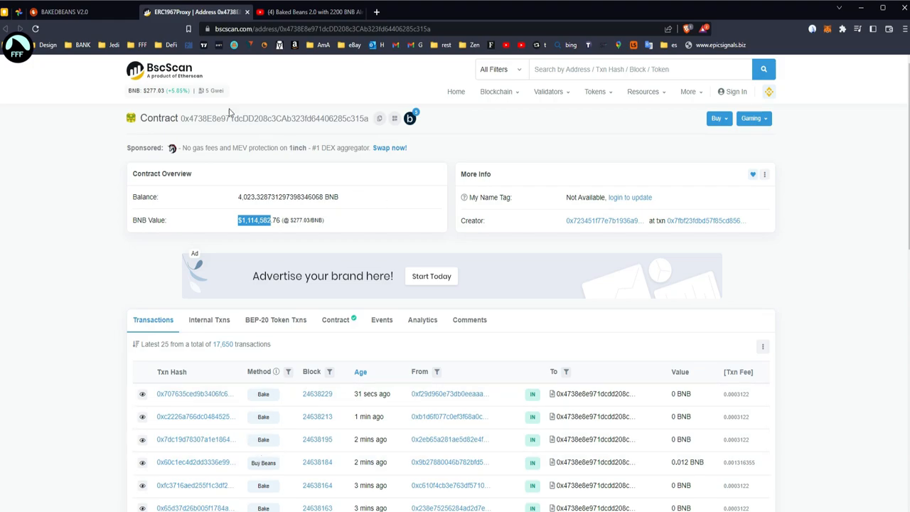
left_click(78, 12)
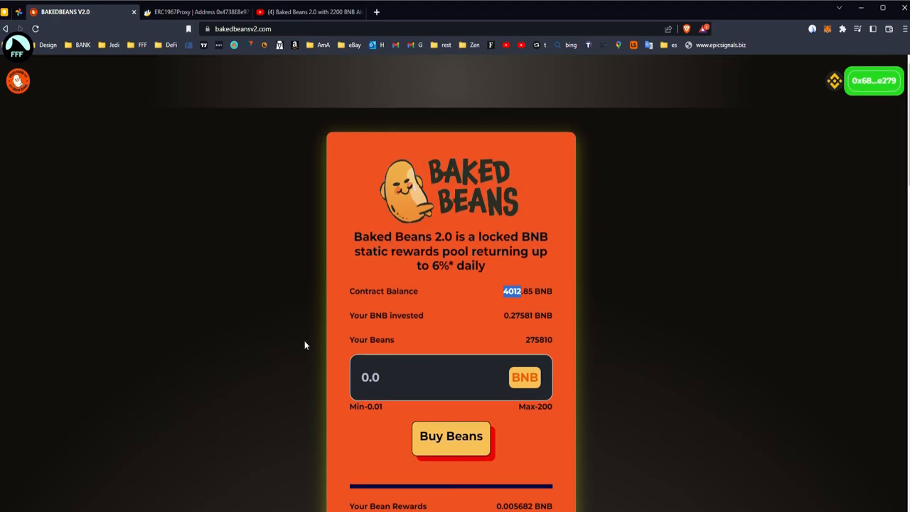
scroll("down", 3)
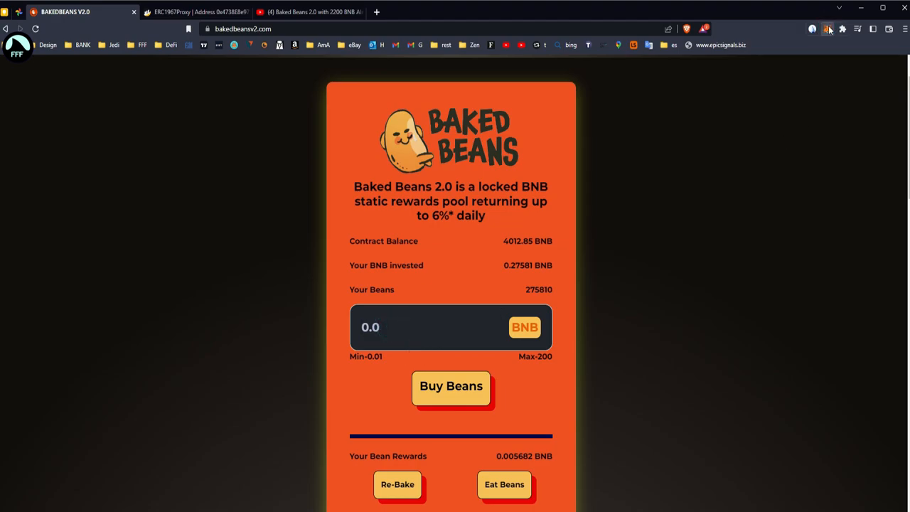
left_click(825, 27)
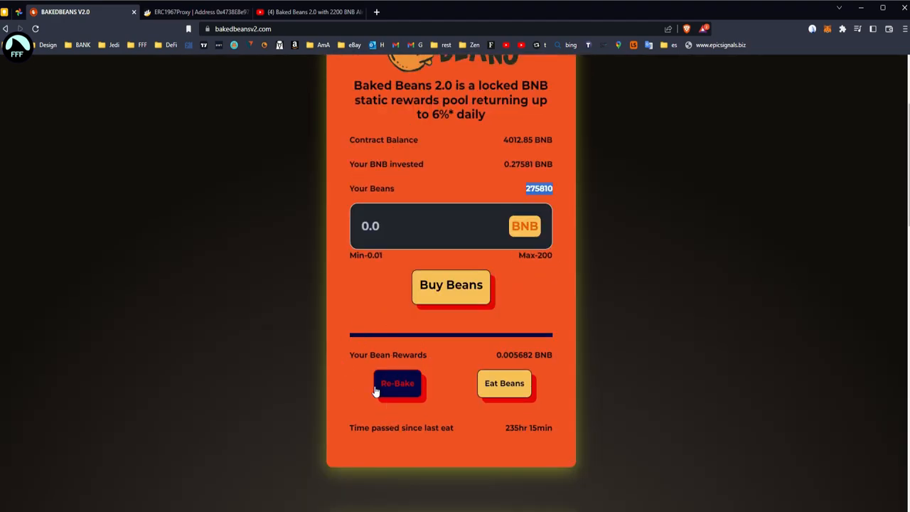
mouse_move(364, 384)
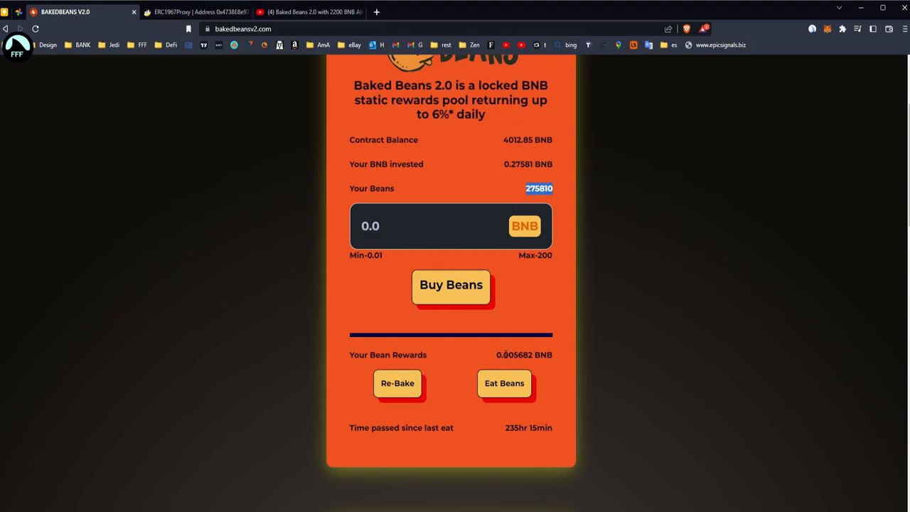
double_click(512, 356)
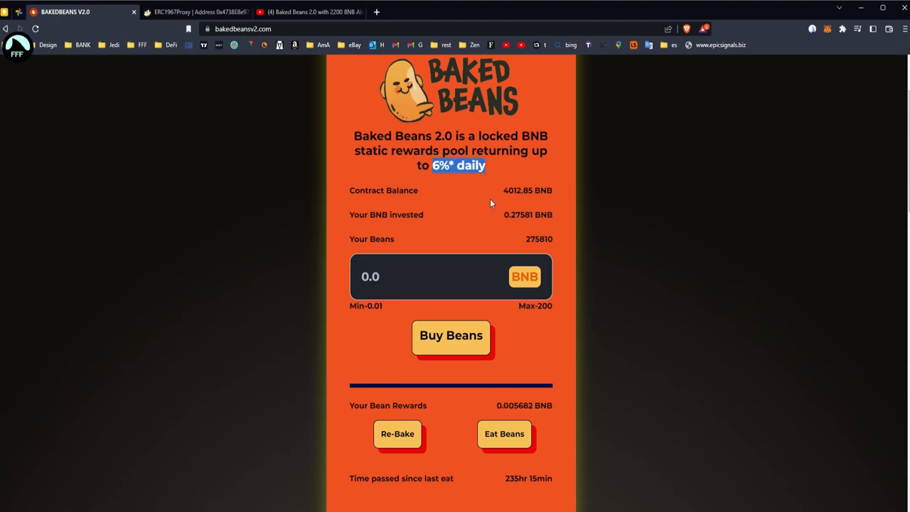
scroll("down", 3)
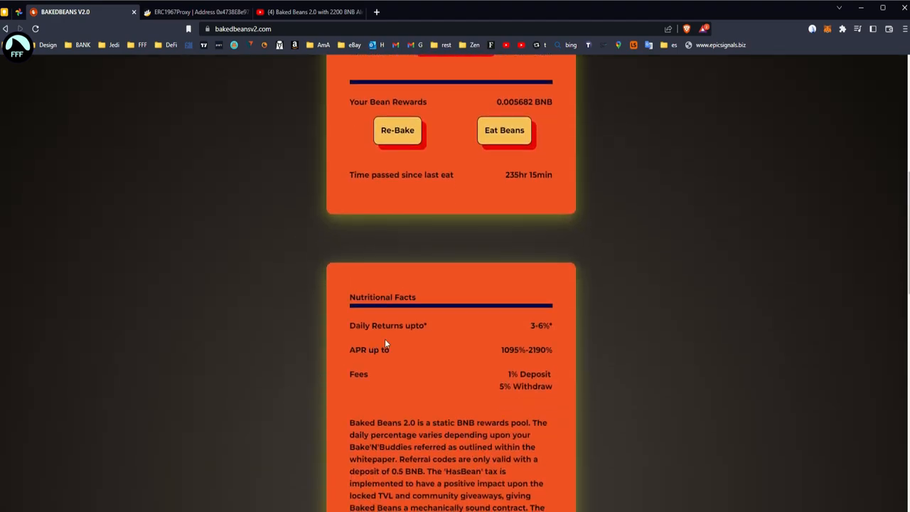
scroll("down", 3)
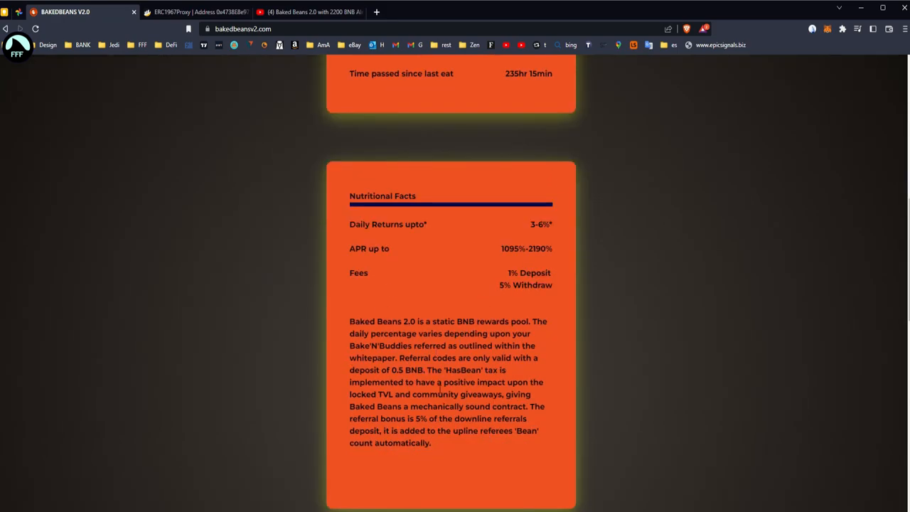
left_click_drag(400, 358, 486, 359)
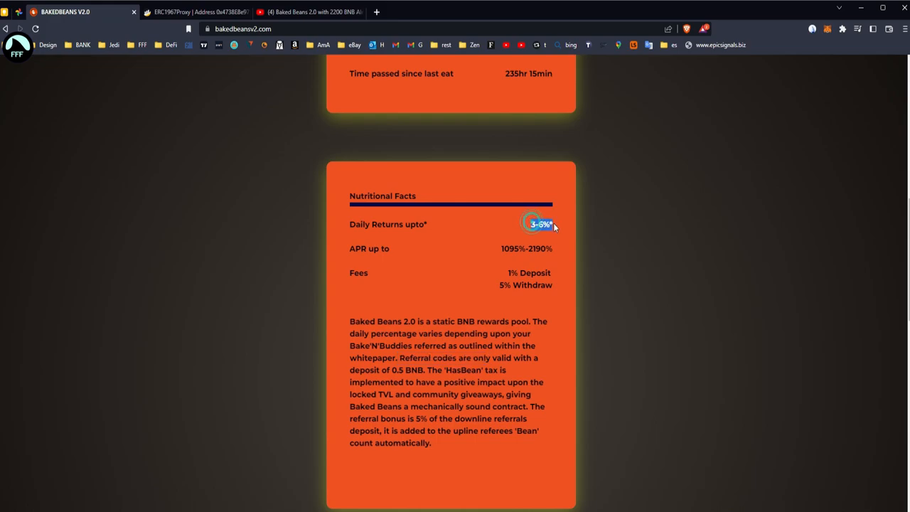
scroll("down", 3)
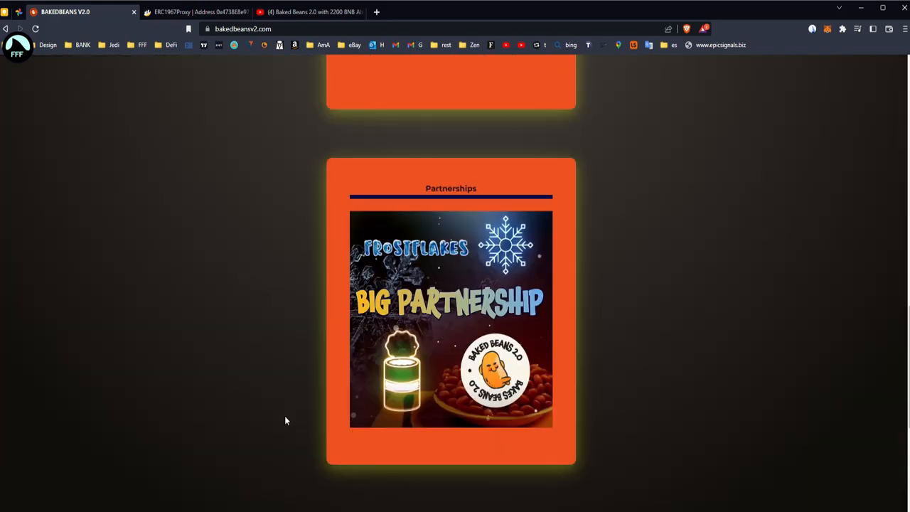
scroll("down", 3)
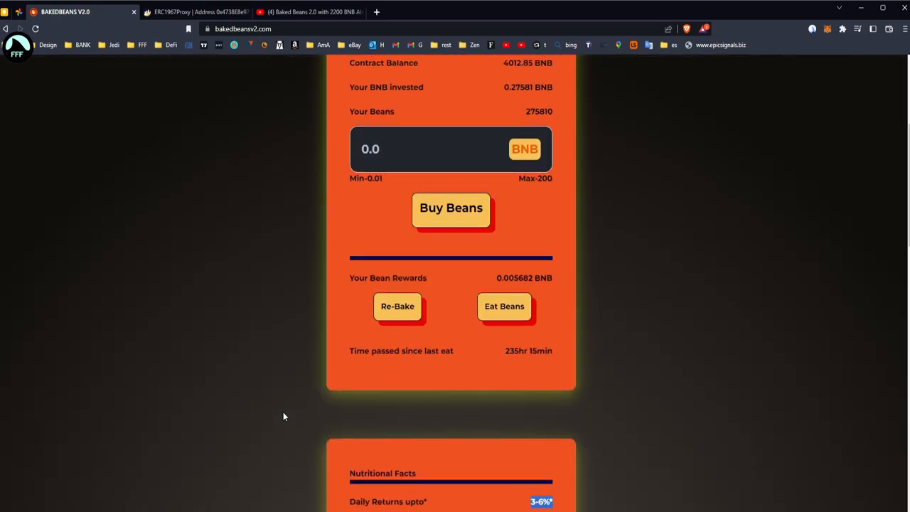
scroll("up", 3)
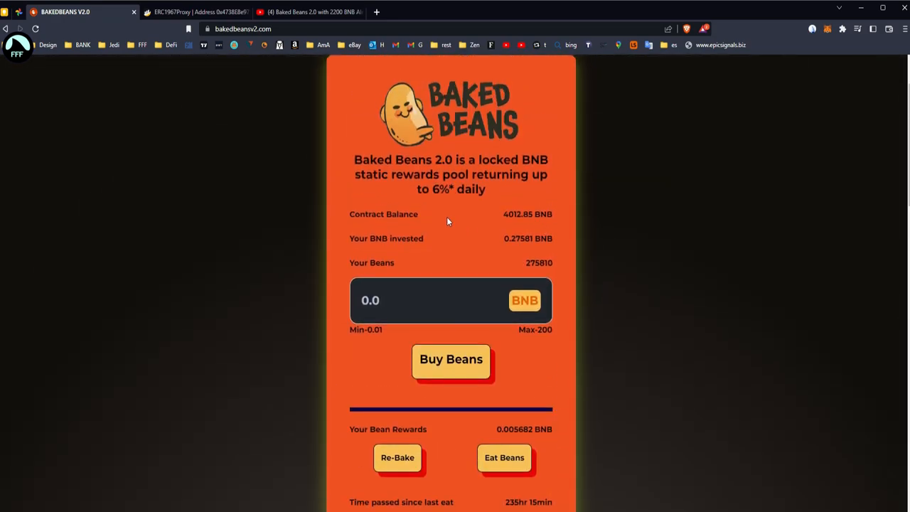
mouse_move(370, 182)
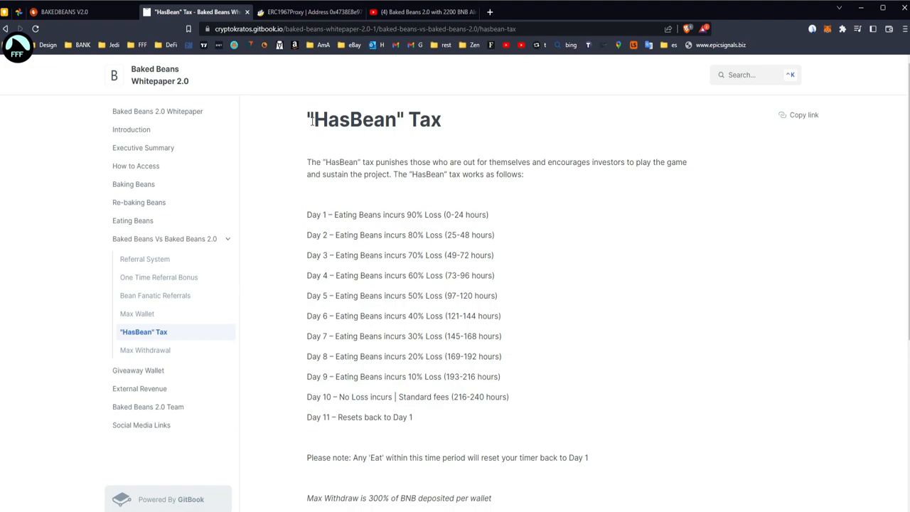
Step: Highlight the Day 9 and Day 10 no-loss lines of the HasBean tax schedule
double_click(356, 119)
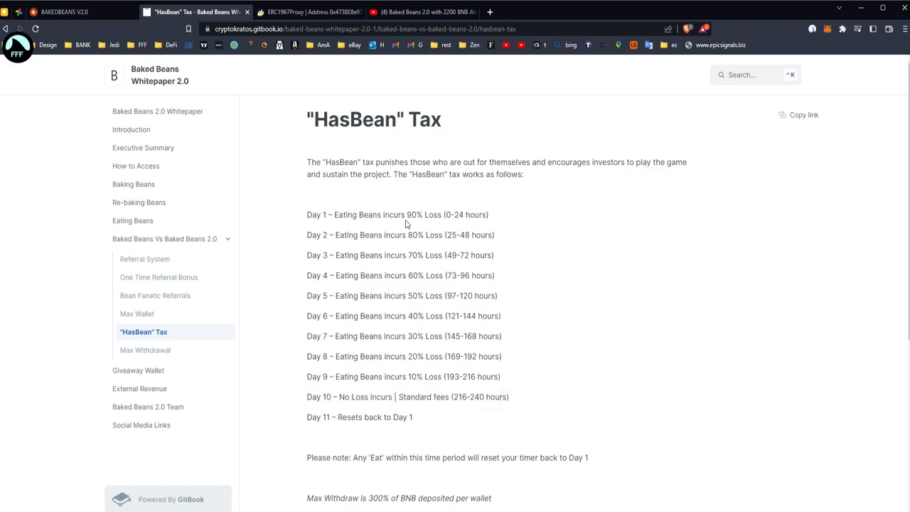
left_click(495, 216)
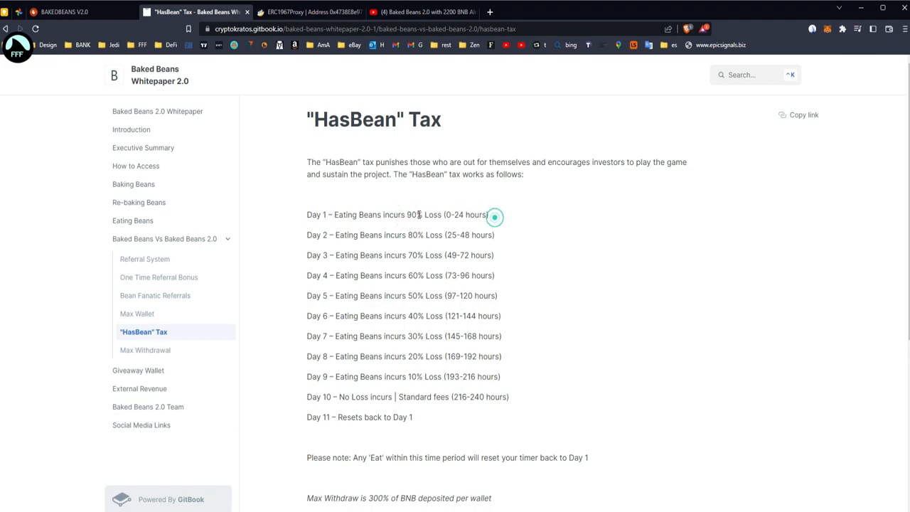
left_click_drag(407, 213, 489, 213)
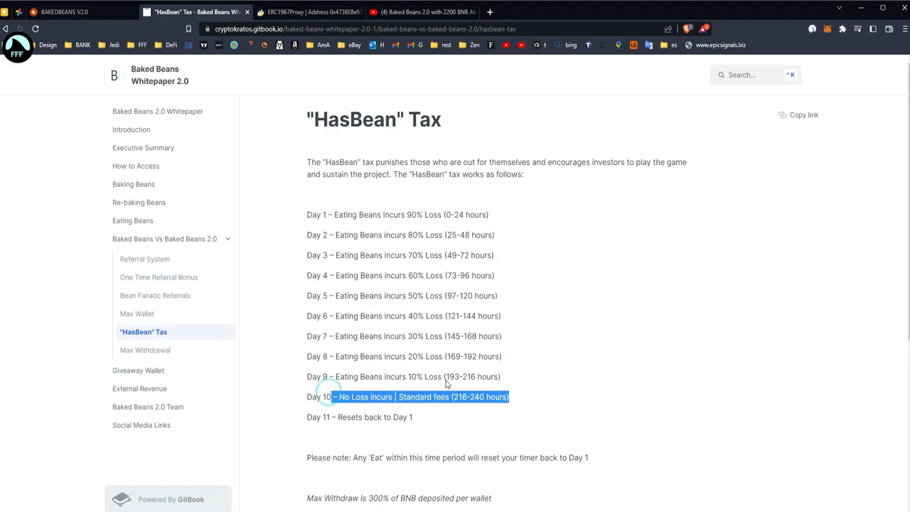
left_click_drag(422, 397, 498, 376)
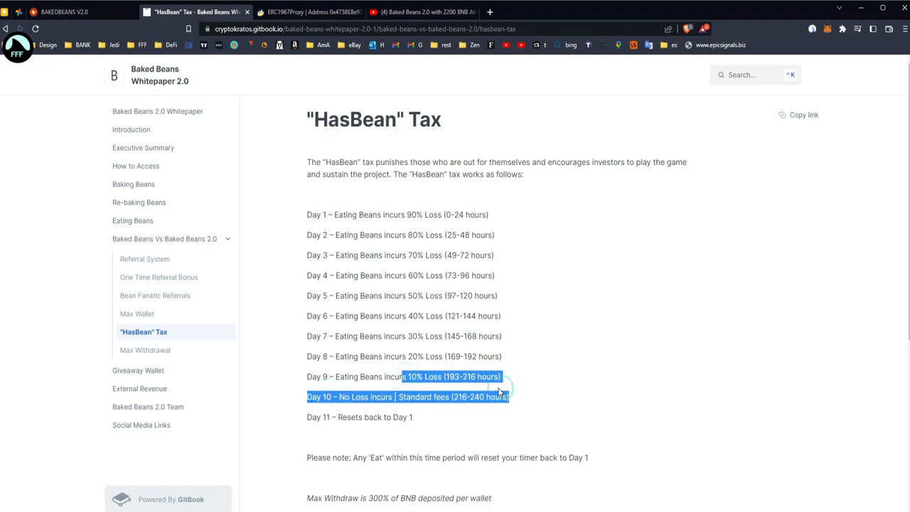
left_click(307, 398)
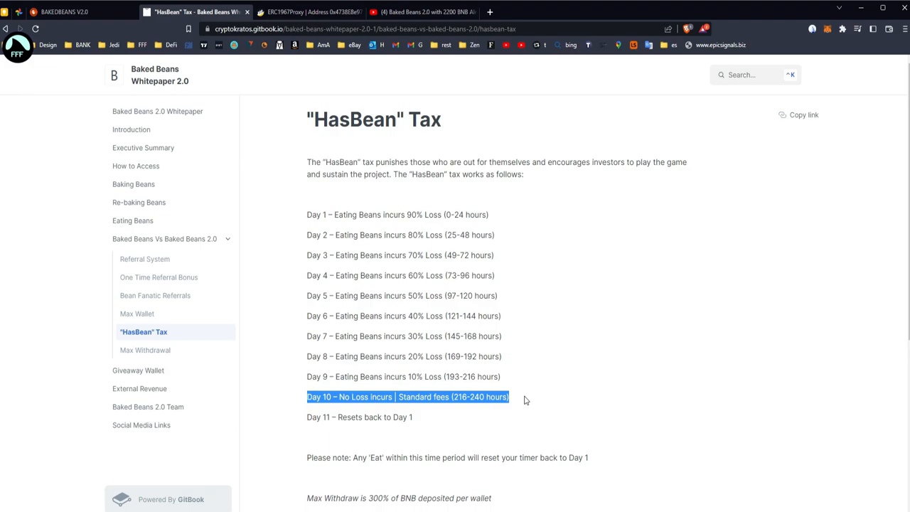
Step: Check the hours since last eat under Time passed in the dApp, then return to the tax page
left_click(71, 14)
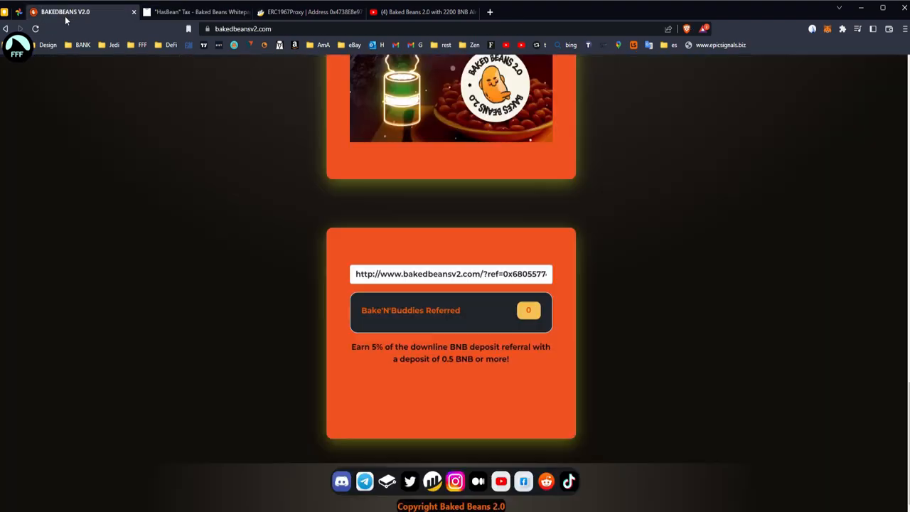
scroll("up", 3)
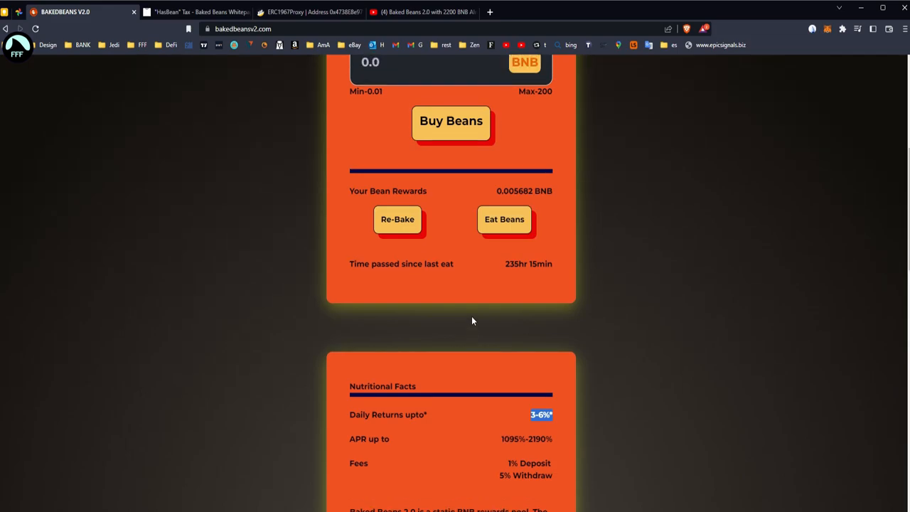
left_click(192, 11)
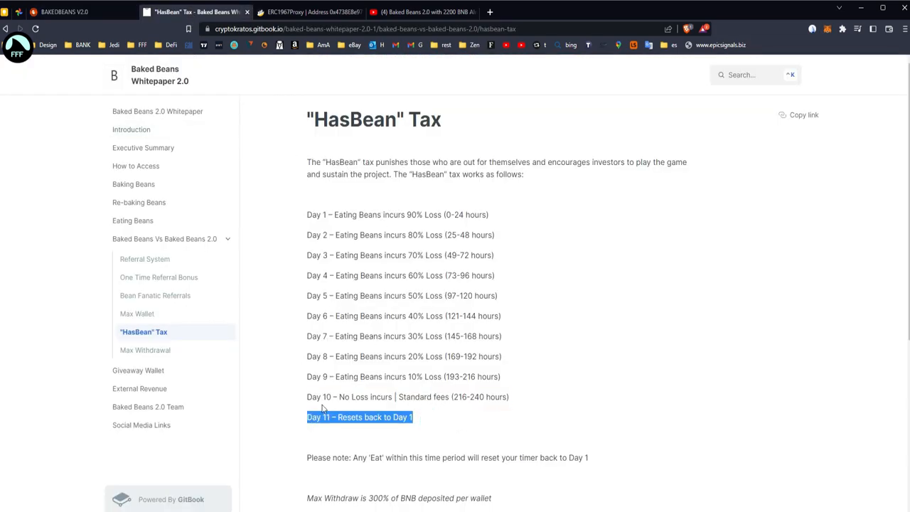
mouse_move(506, 224)
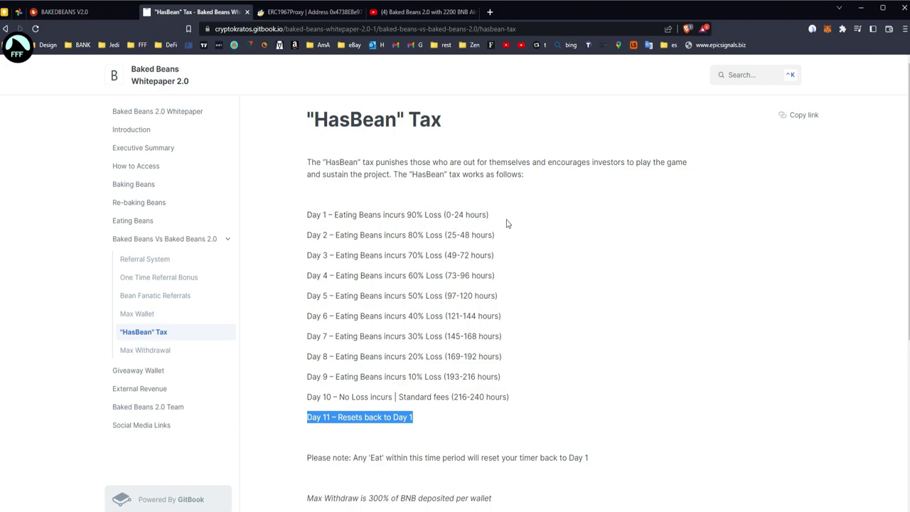
Step: Return to the Baked Beans dApp rewards panel showing 0.005682 BNB and 235 hours
left_click(72, 12)
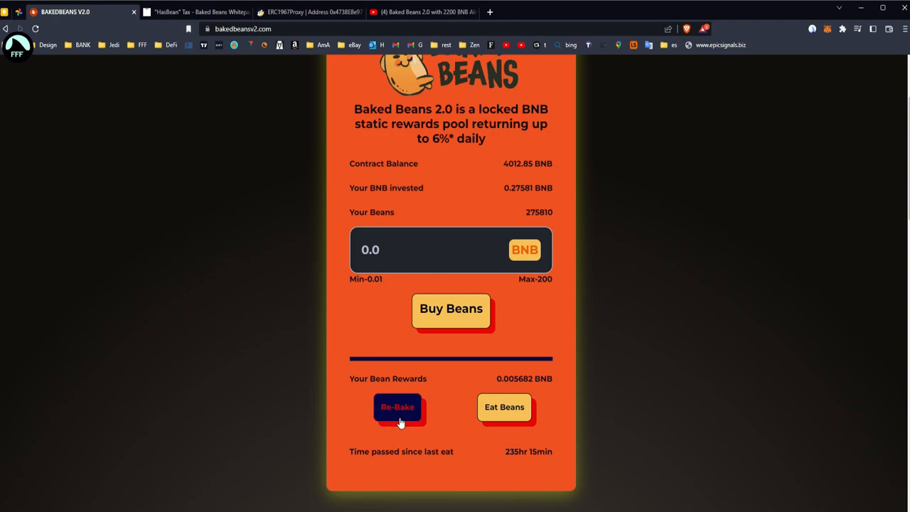
mouse_move(424, 188)
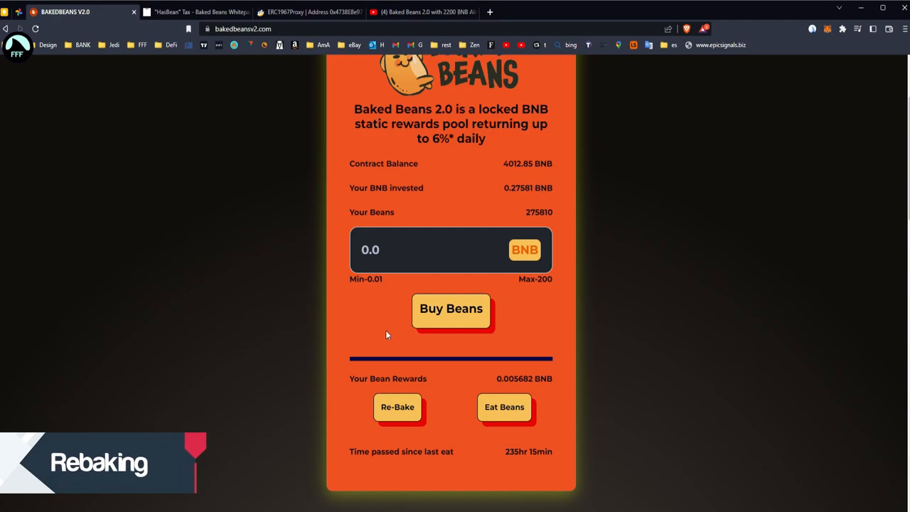
mouse_move(421, 168)
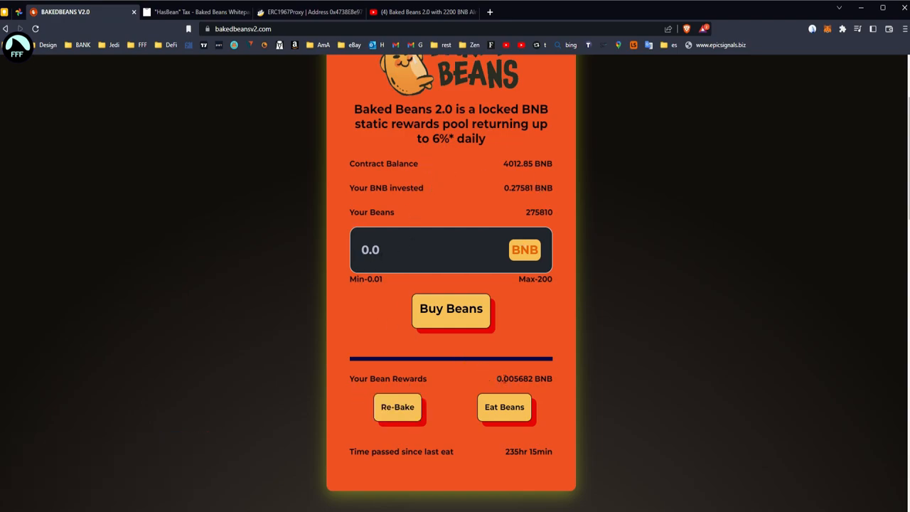
Step: Re-Bake the 0.005682 BNB rewards and view the 1.2585 BNB wallet balance in MetaMask
double_click(515, 379)
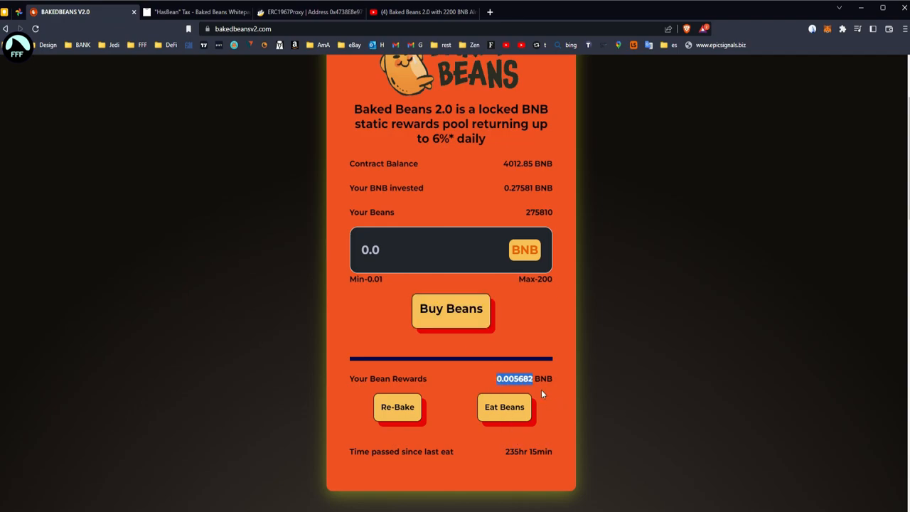
left_click(398, 407)
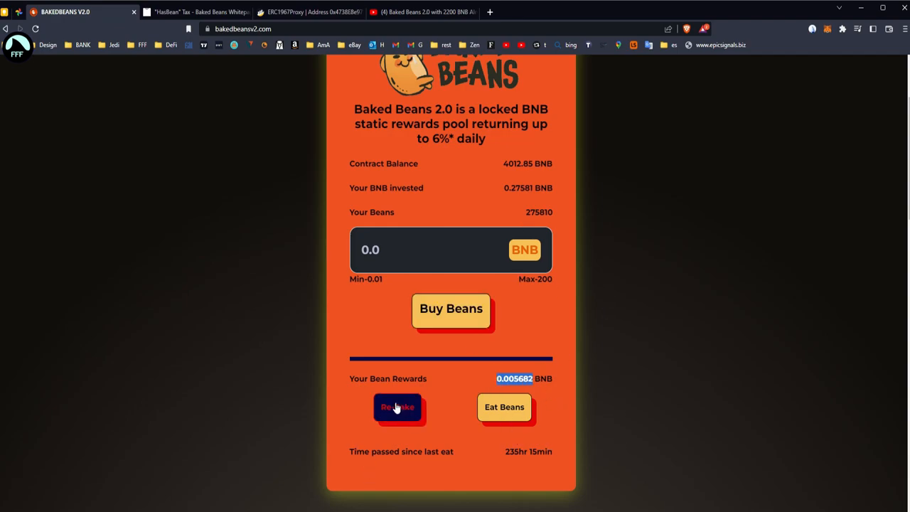
mouse_move(798, 67)
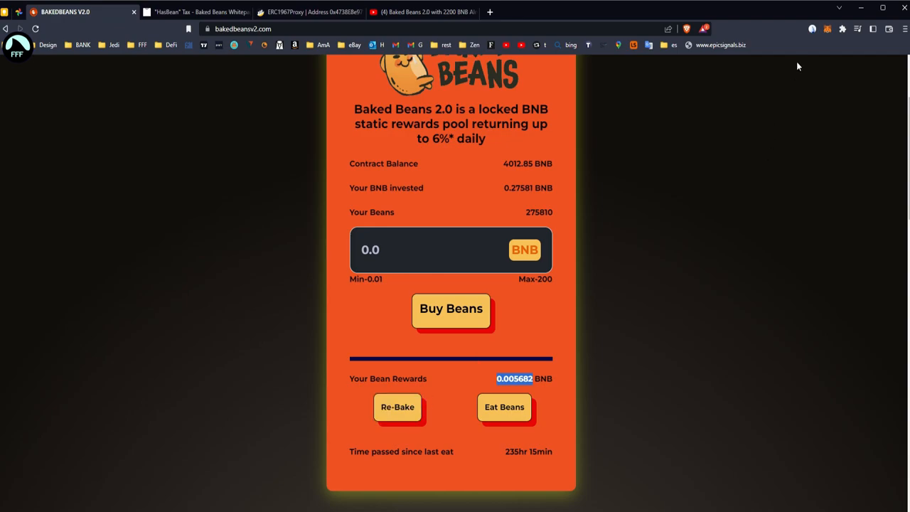
left_click(826, 28)
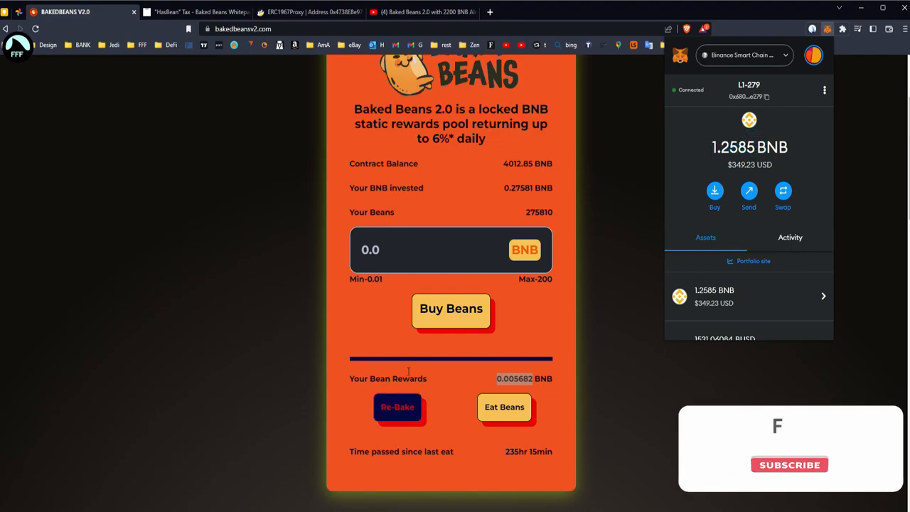
Step: Dismiss MetaMask and review the updated pool figures at the top of the dApp
left_click(794, 465)
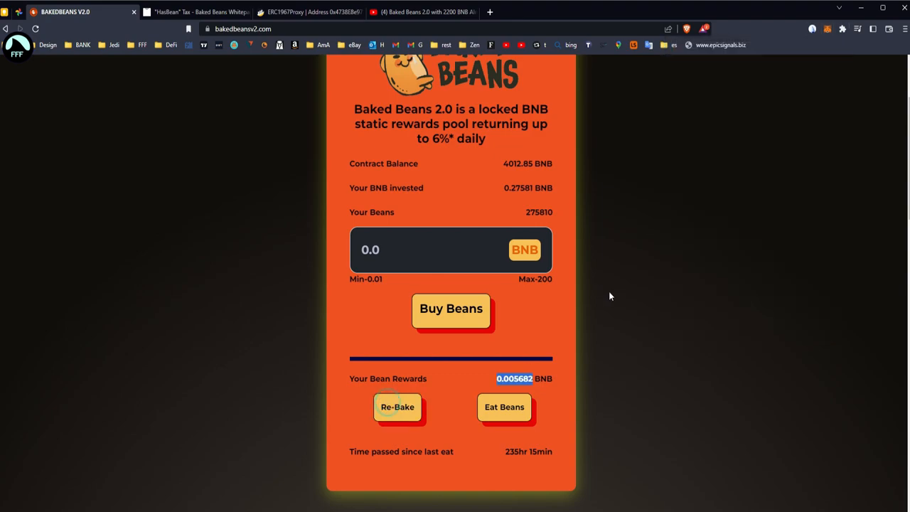
left_click(503, 407)
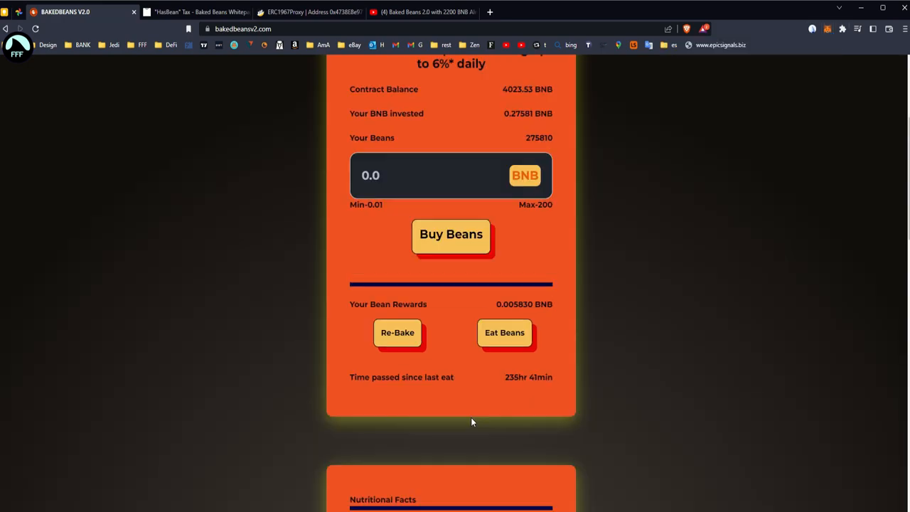
scroll("up", 3)
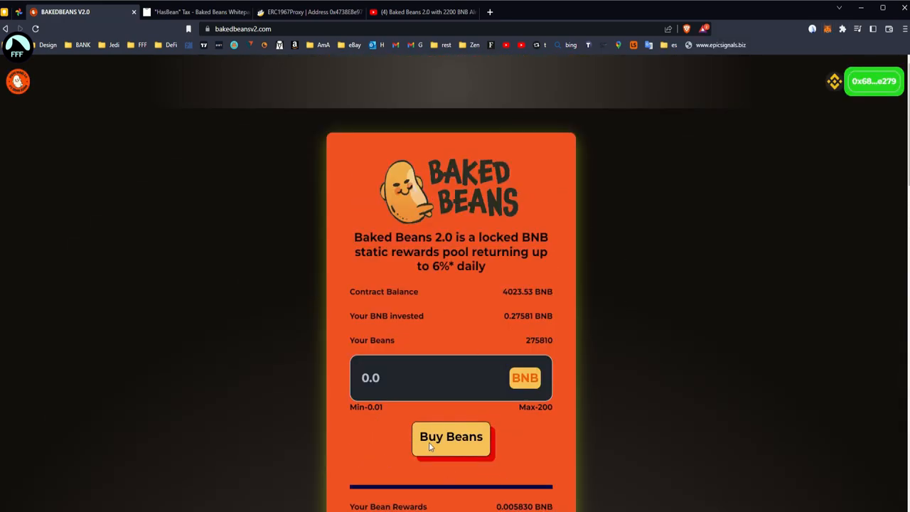
mouse_move(315, 249)
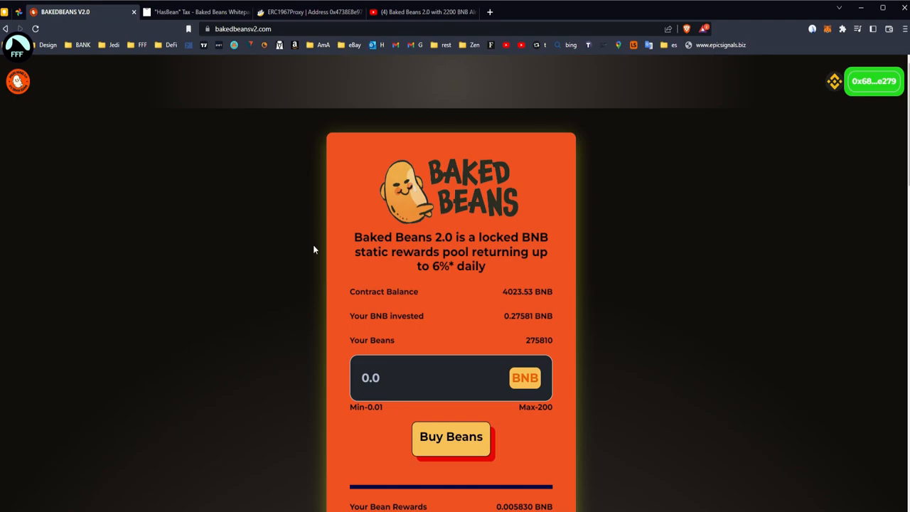
mouse_move(287, 102)
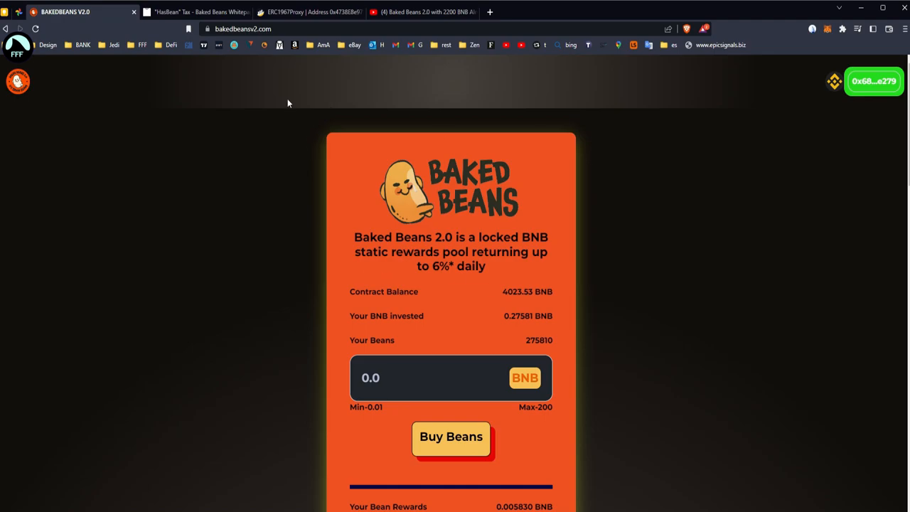
Step: Recheck the whitepaper tax page and BscScan contract, ending on the dashboard with 0.005830 BNB rewards
left_click(192, 12)
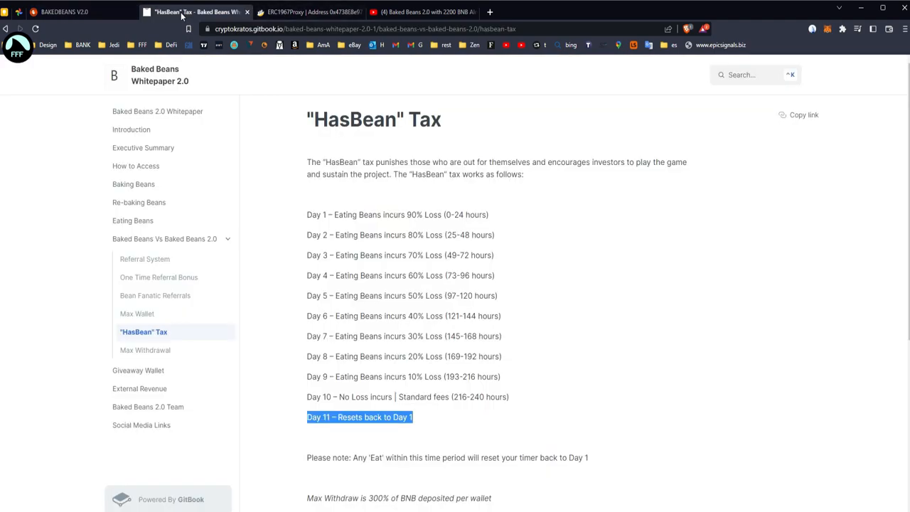
mouse_move(456, 245)
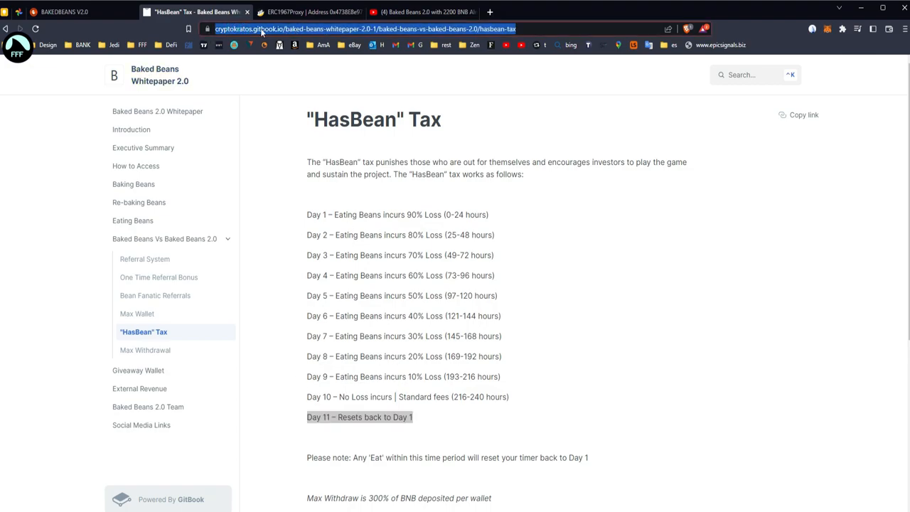
left_click(320, 12)
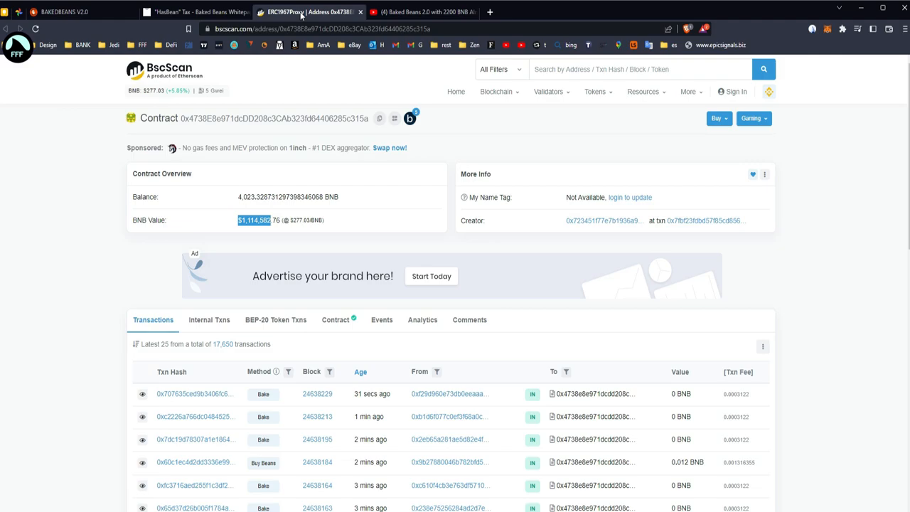
left_click(277, 219)
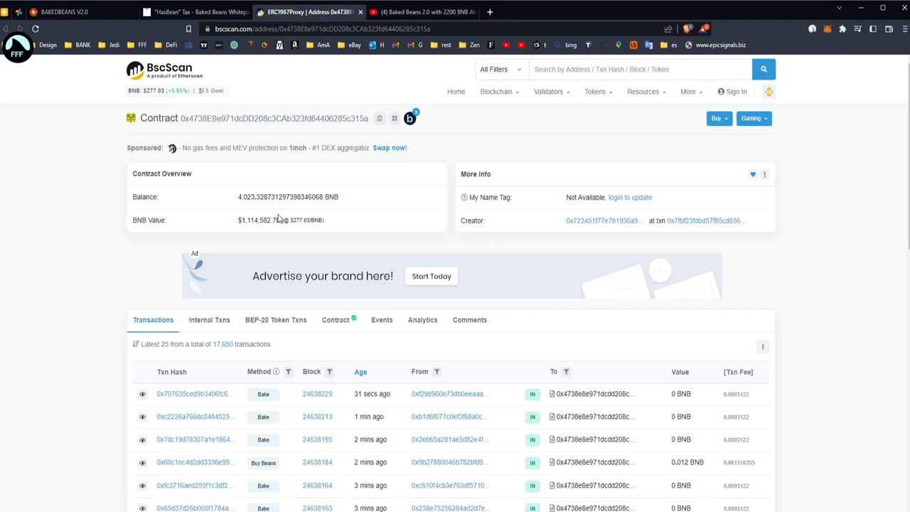
mouse_move(310, 250)
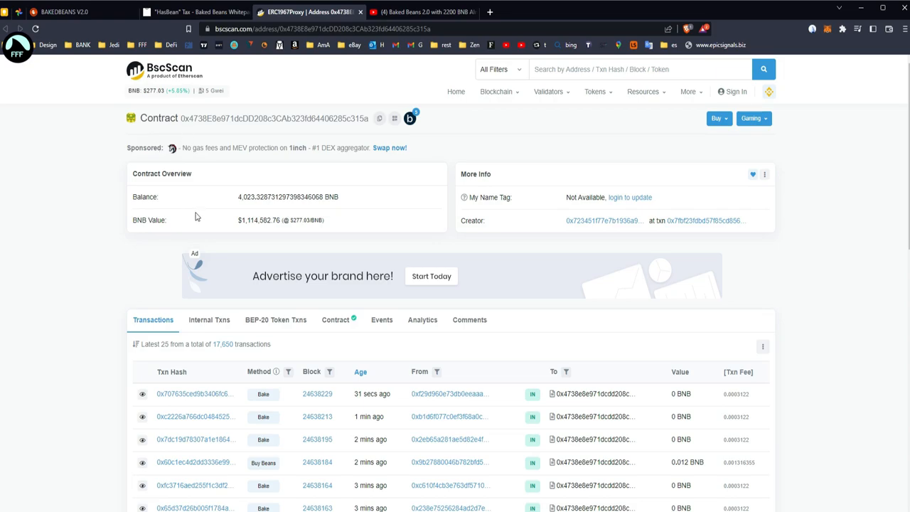
left_click(74, 11)
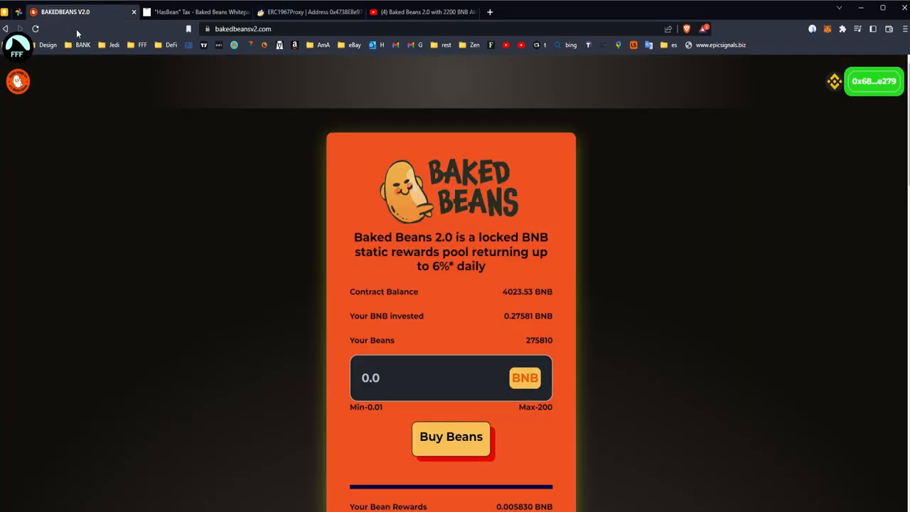